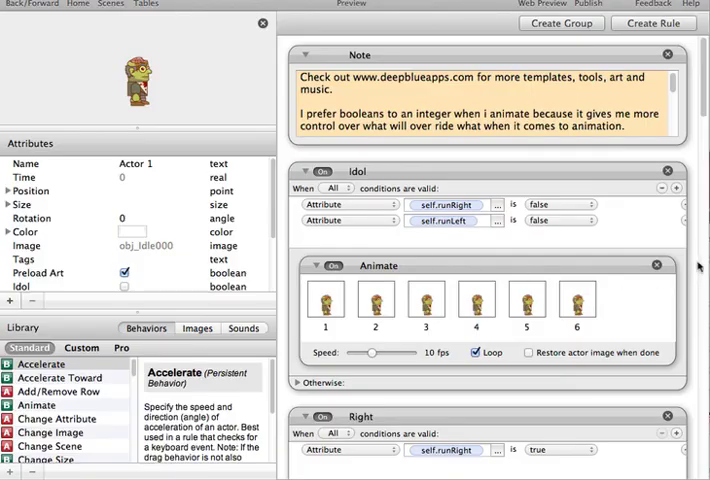
- Scroll through the behaviors and check the image rule's 007 frame value
scroll(down, 3)
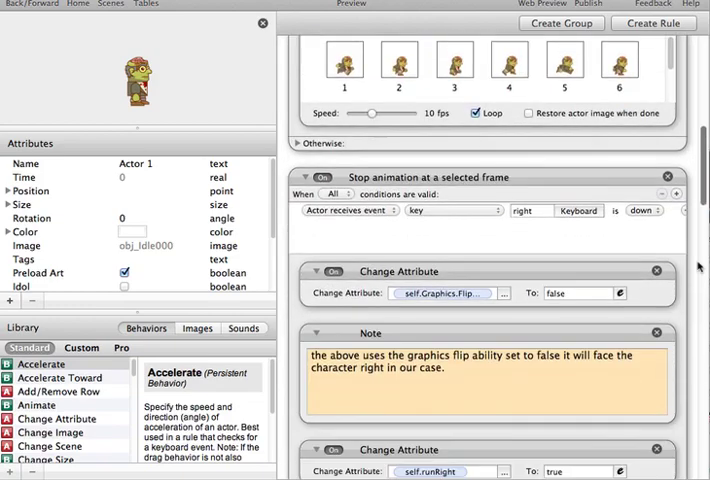
scroll(down, 3)
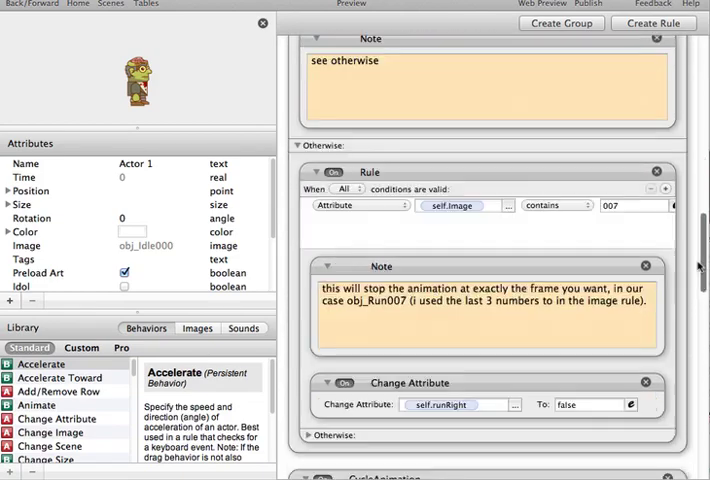
scroll(down, 3)
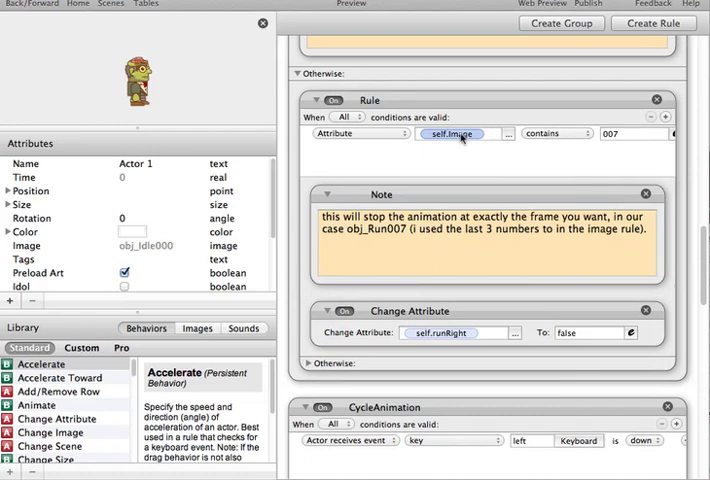
click(640, 134)
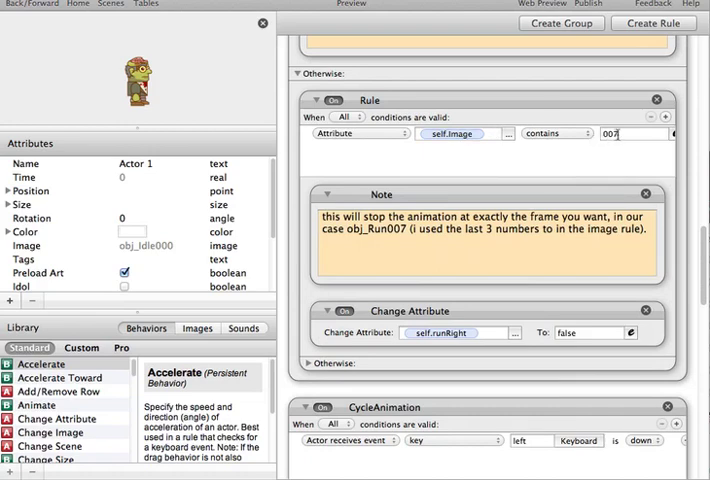
- Switch the Library to Images and select one of the obj_Run animation frames
click(196, 328)
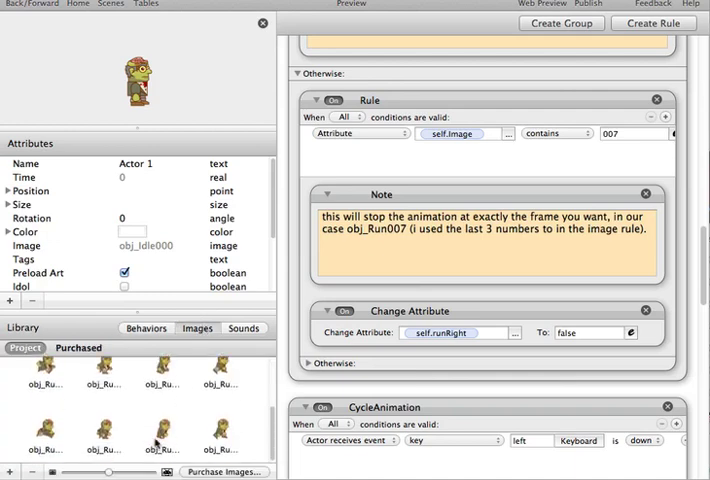
click(222, 436)
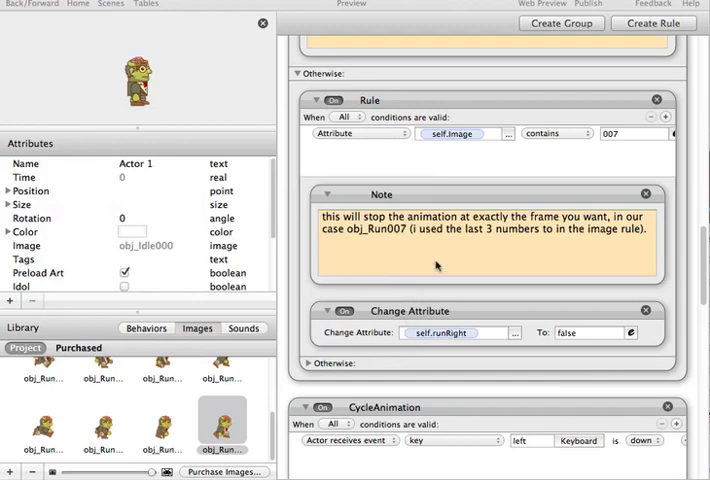
mouse_move(444, 332)
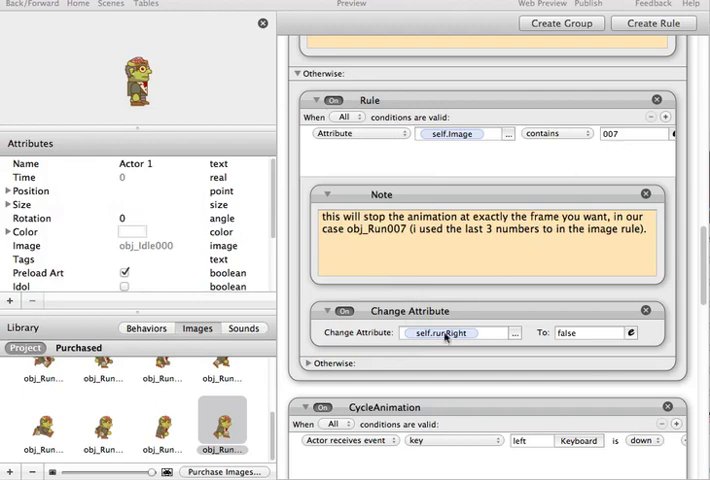
scroll(down, 3)
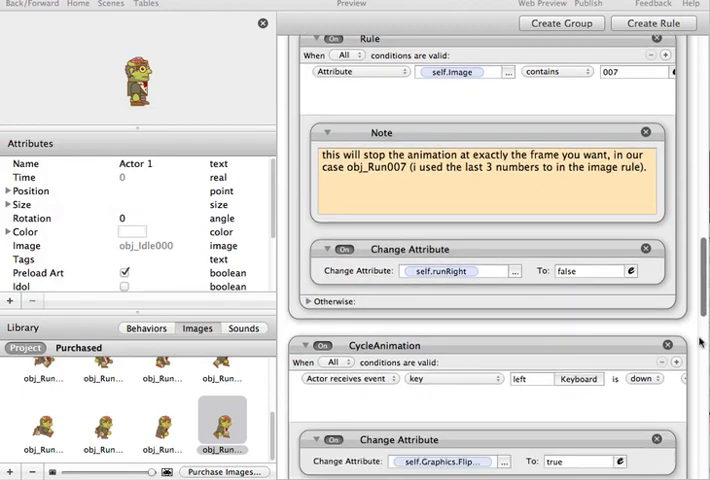
scroll(down, 3)
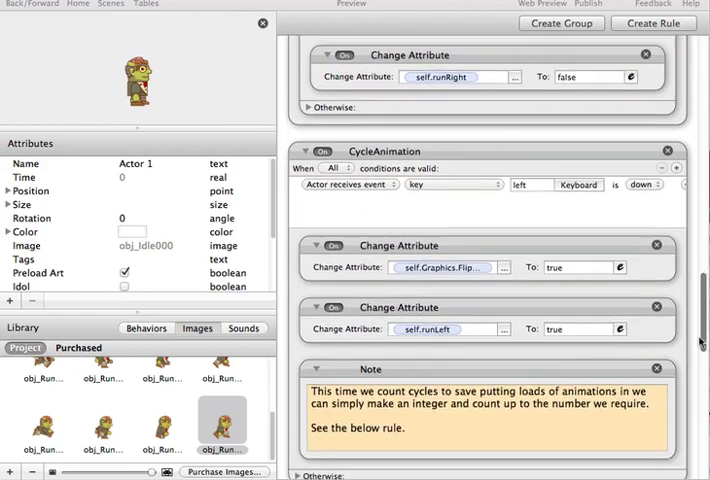
scroll(down, 3)
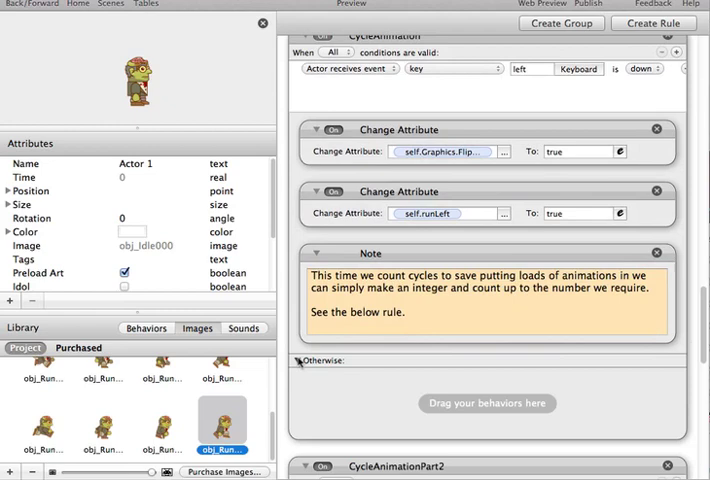
scroll(down, 3)
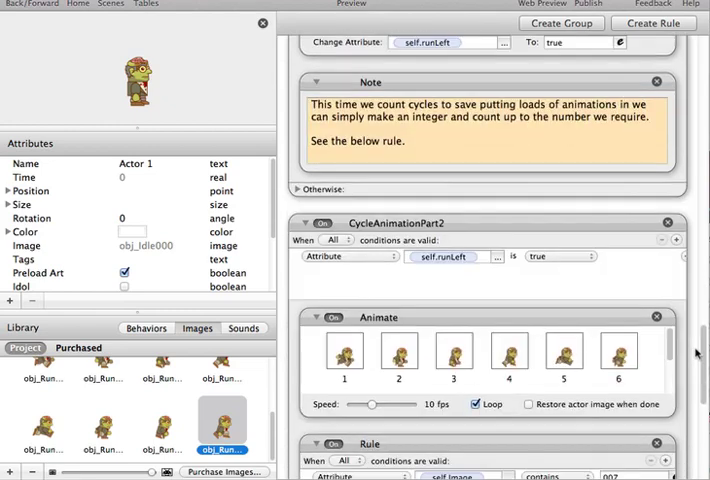
scroll(down, 3)
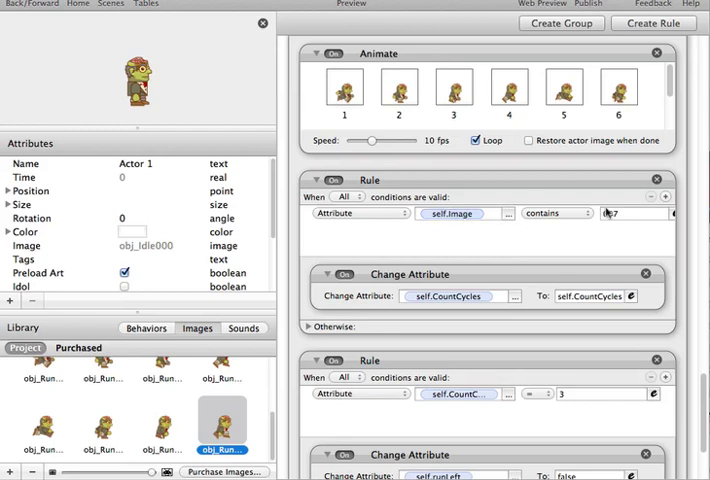
- Set the image-contains value to 007 and review the self.CountCycles+1 increment and its reset rule
text(007)
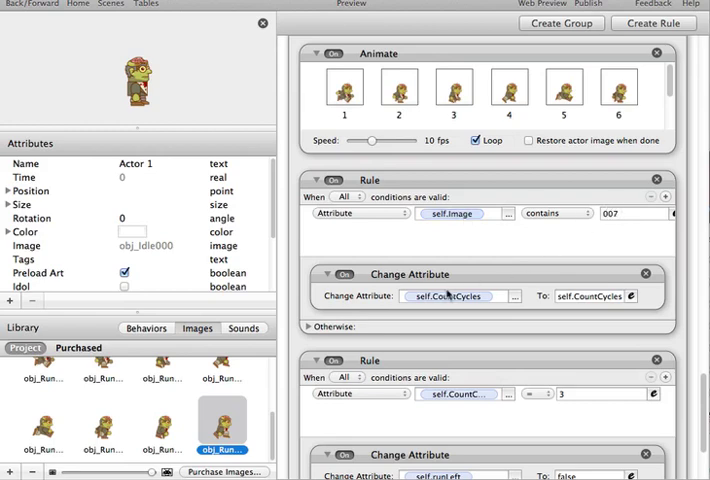
click(592, 296)
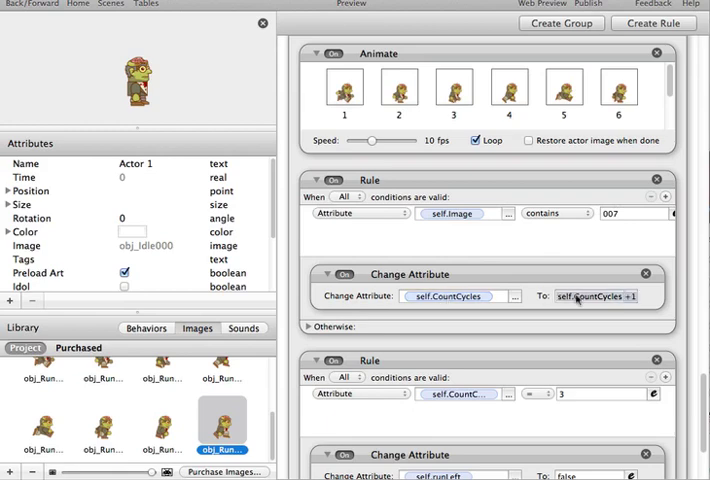
mouse_move(592, 308)
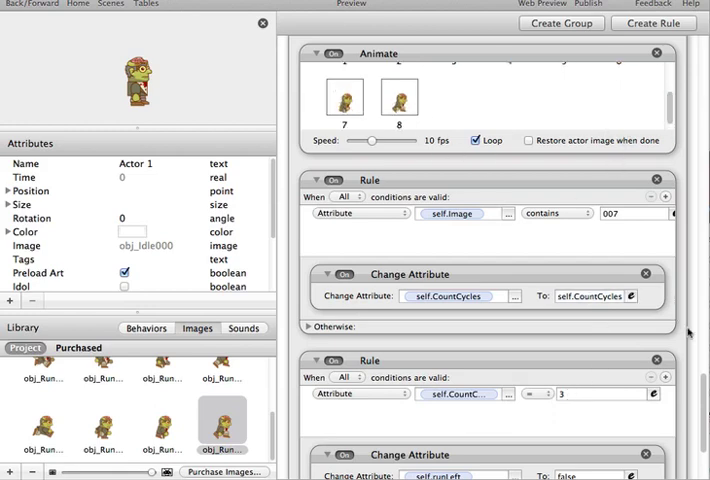
scroll(down, 3)
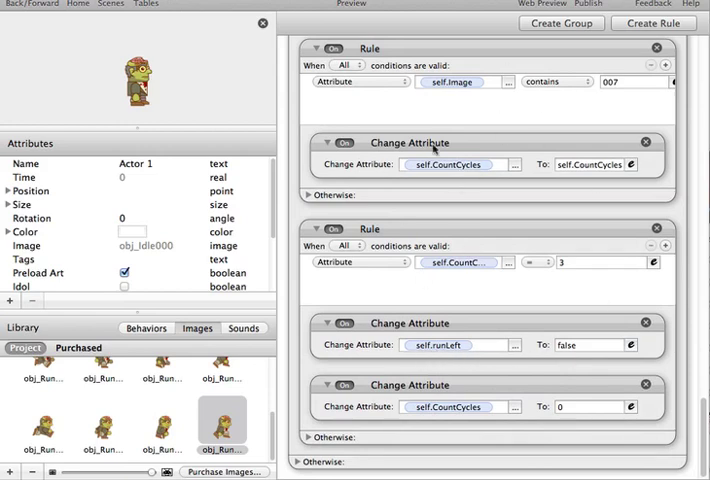
mouse_move(360, 80)
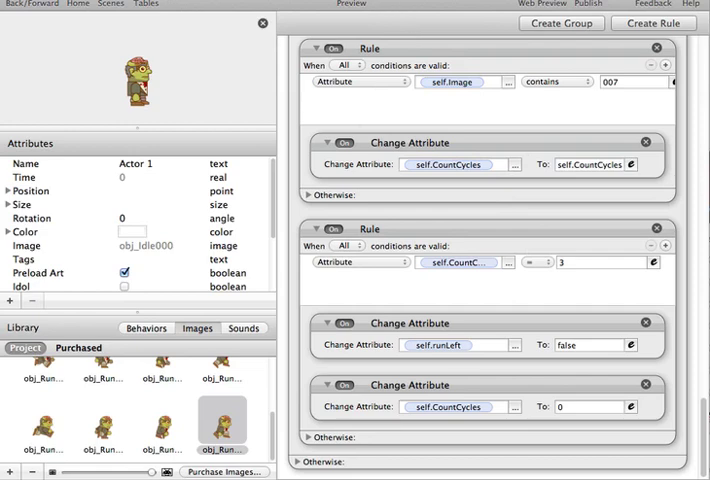
mouse_move(490, 230)
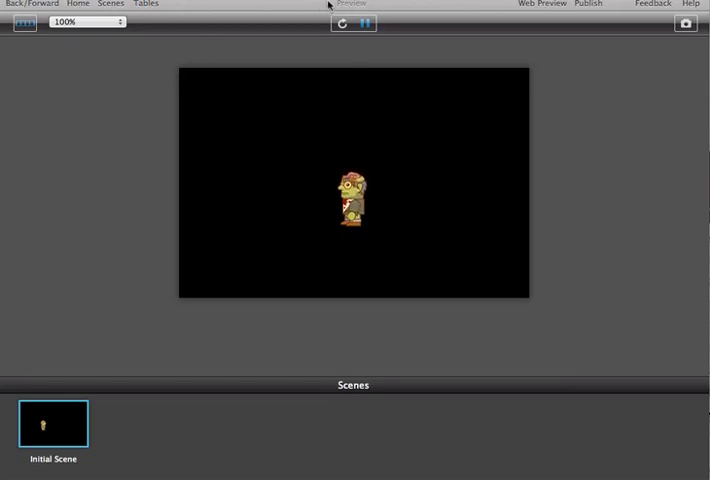
mouse_move(328, 6)
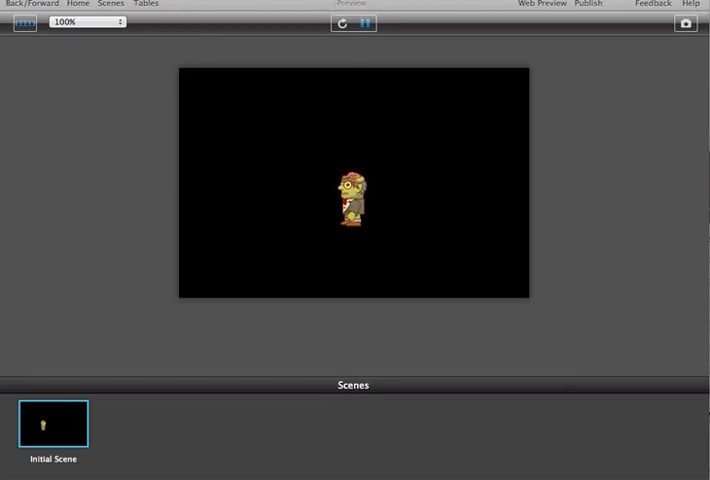